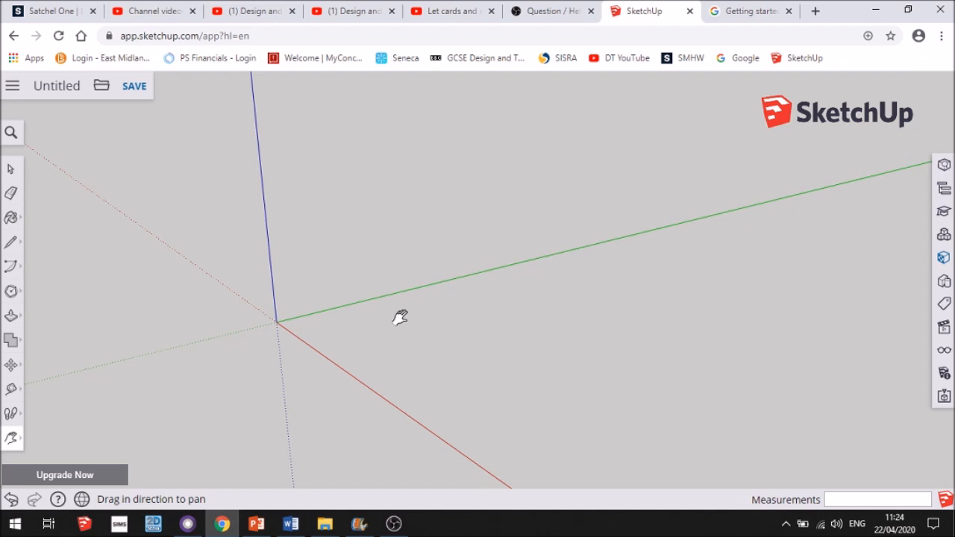
pyautogui.moveTo(442, 304)
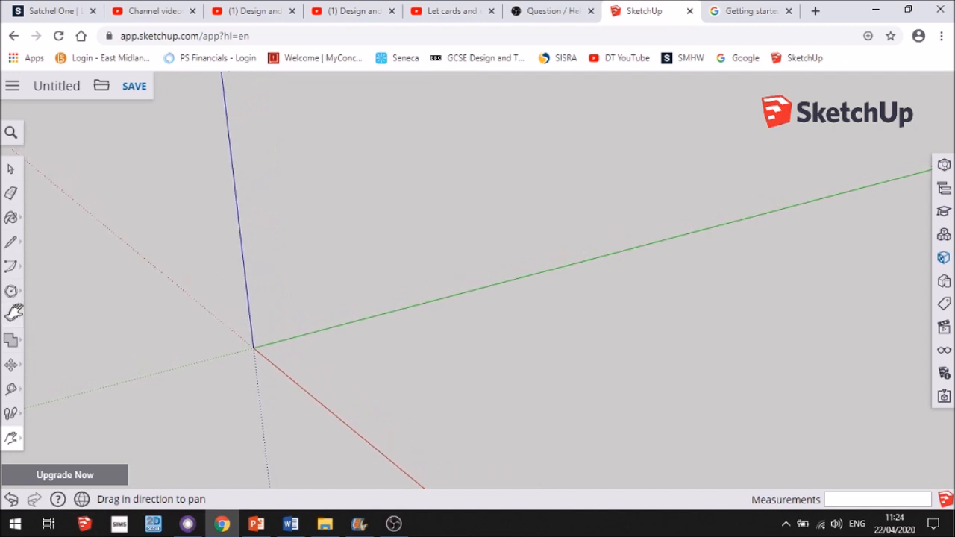
# - Draw the floor rectangle and raise it into a tall box for the house body
pyautogui.click(12, 290)
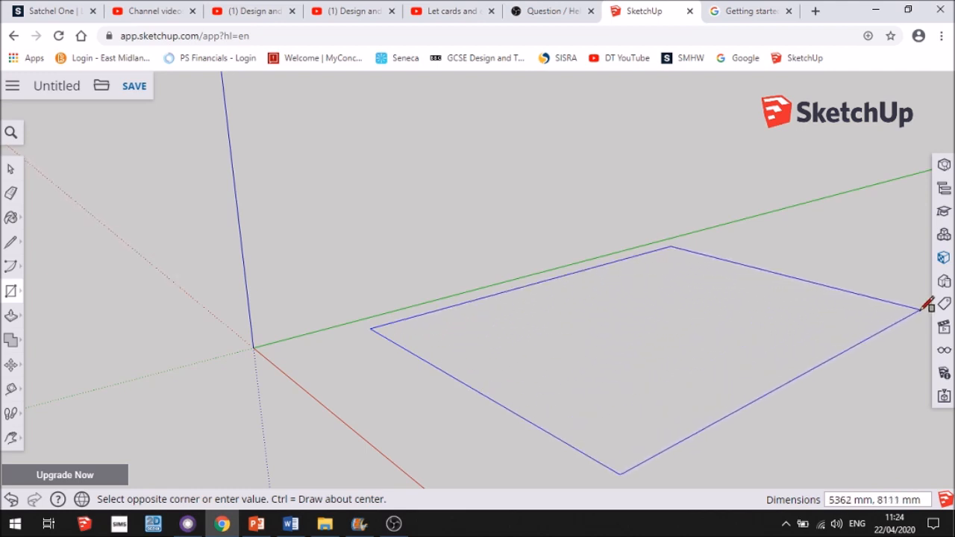
pyautogui.click(923, 307)
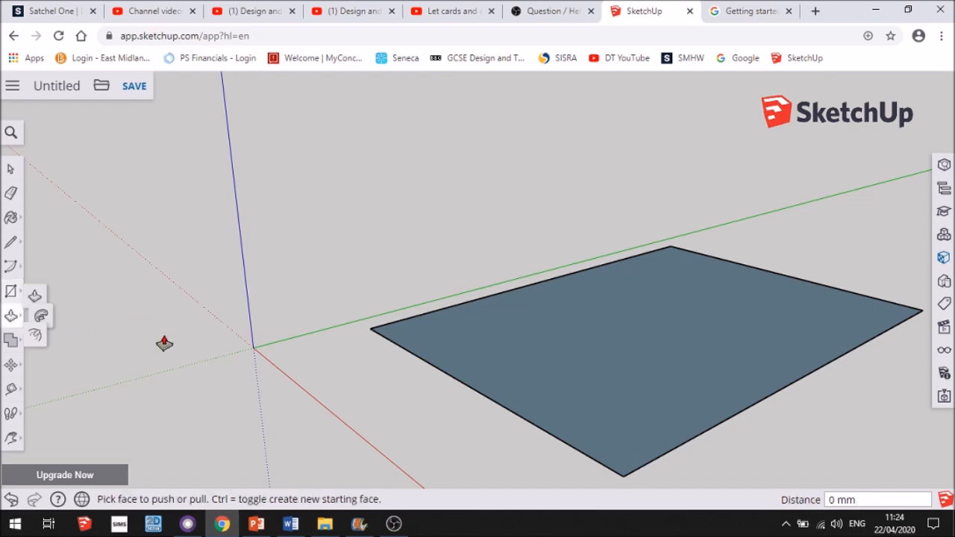
pyautogui.moveTo(623, 343); pyautogui.dragTo(622, 95)
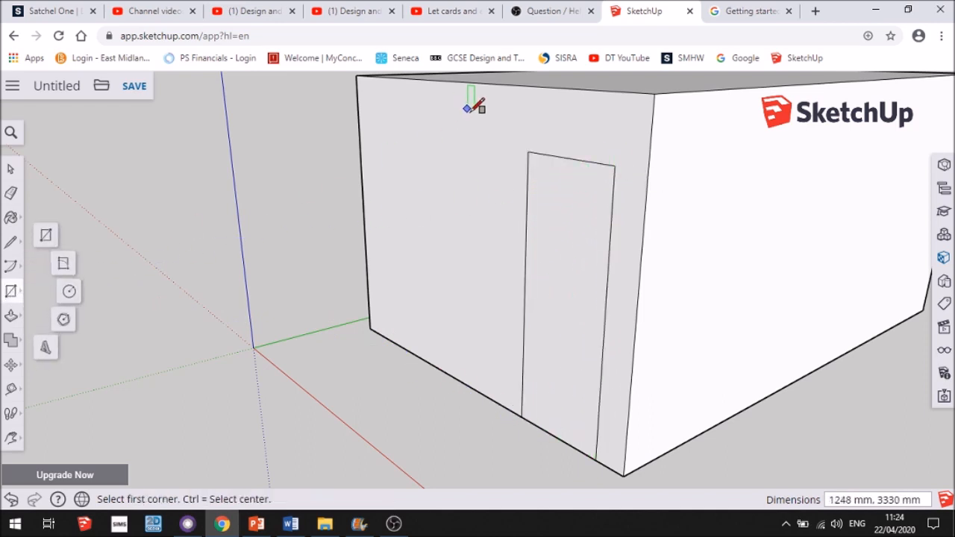
pyautogui.moveTo(388, 245)
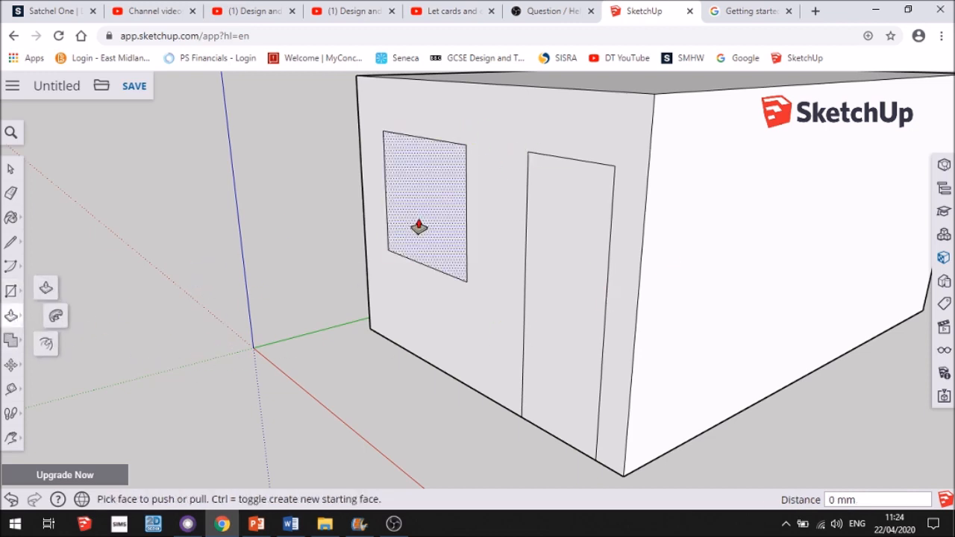
# - Push the window and door shapes into the front wall and remove their recessed back faces
pyautogui.moveTo(418, 227); pyautogui.dragTo(520, 252)
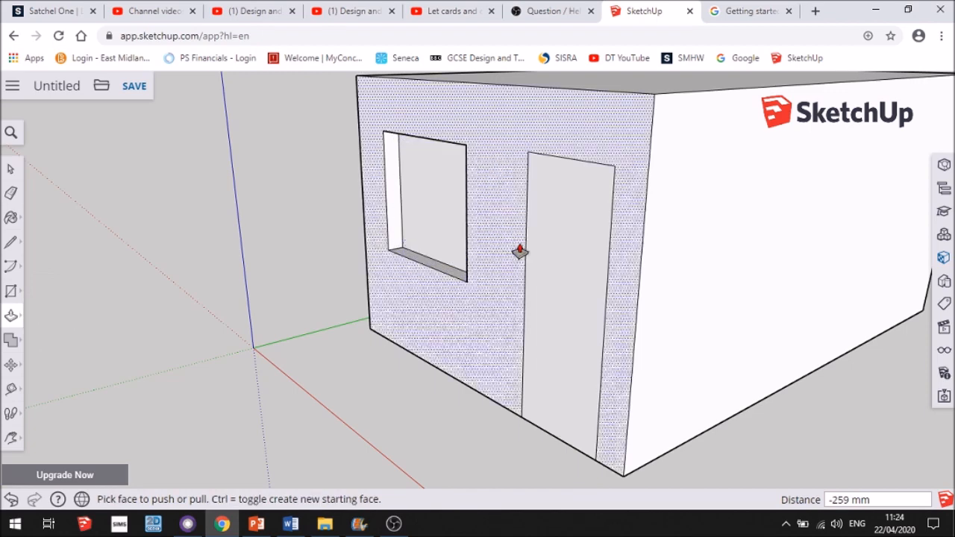
pyautogui.moveTo(520, 251); pyautogui.dragTo(405, 202)
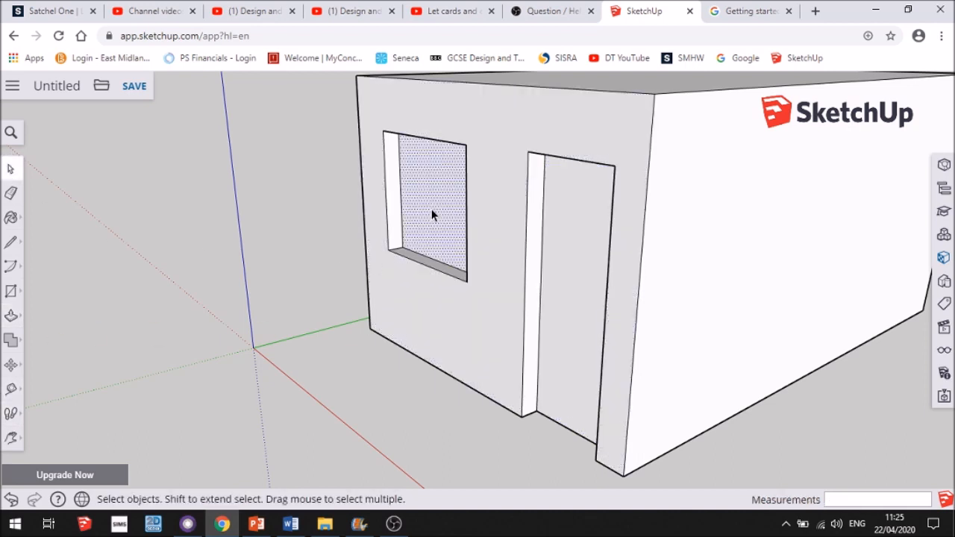
pyautogui.click(568, 254)
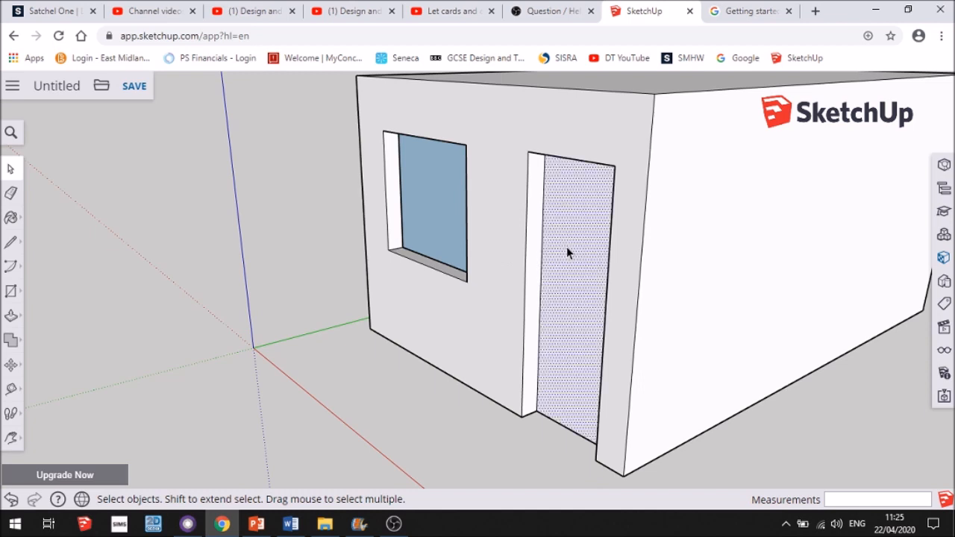
pyautogui.click(569, 254)
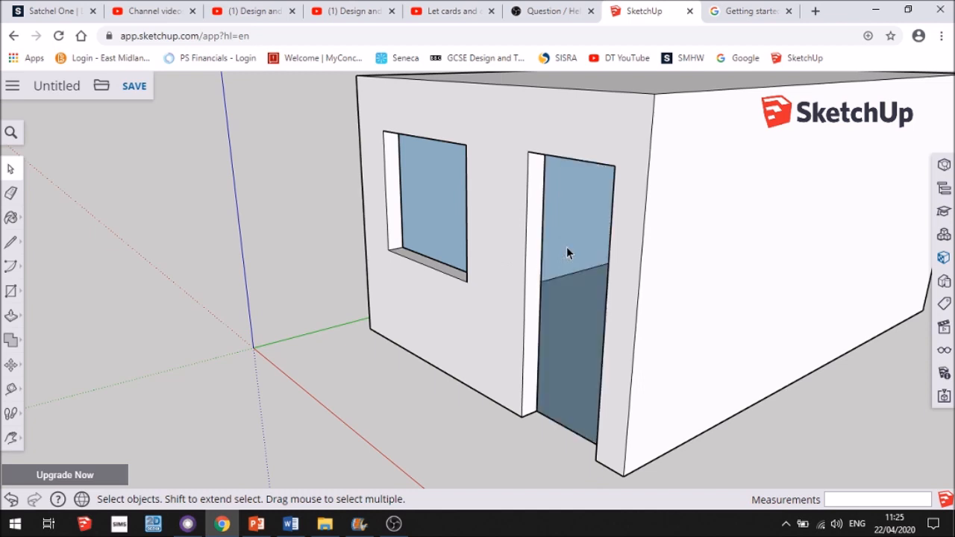
pyautogui.moveTo(11, 438)
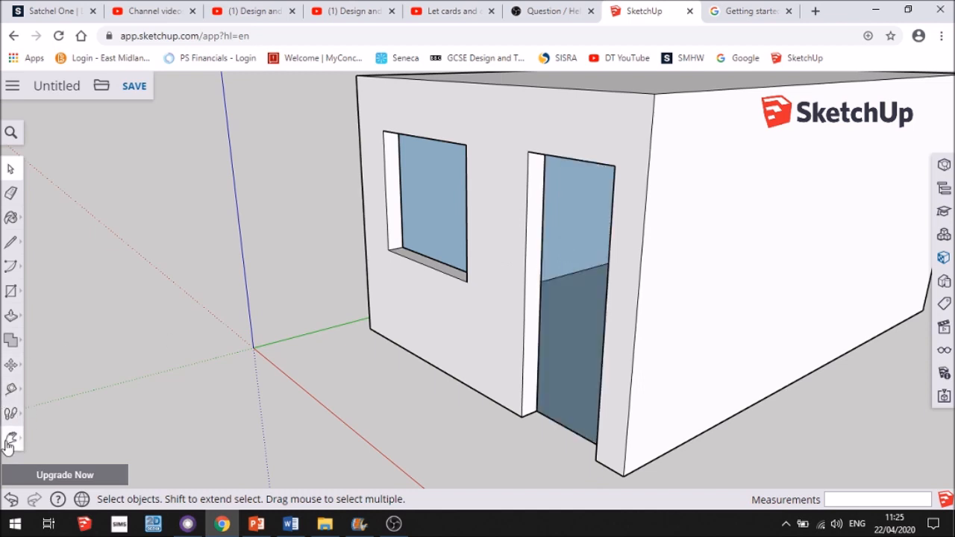
# - Orbit to view the house from above so its flat top face can be pushed
pyautogui.click(10, 437)
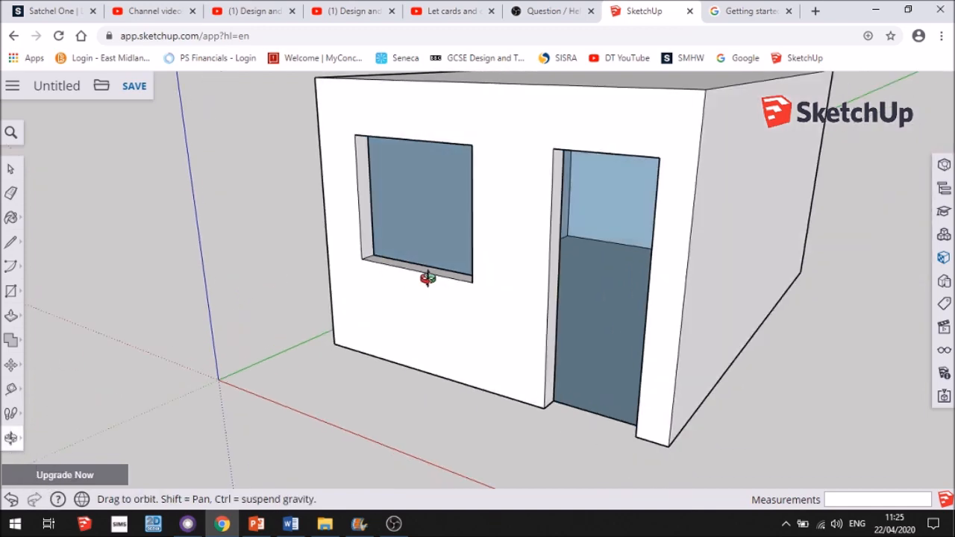
pyautogui.moveTo(428, 278); pyautogui.dragTo(407, 308)
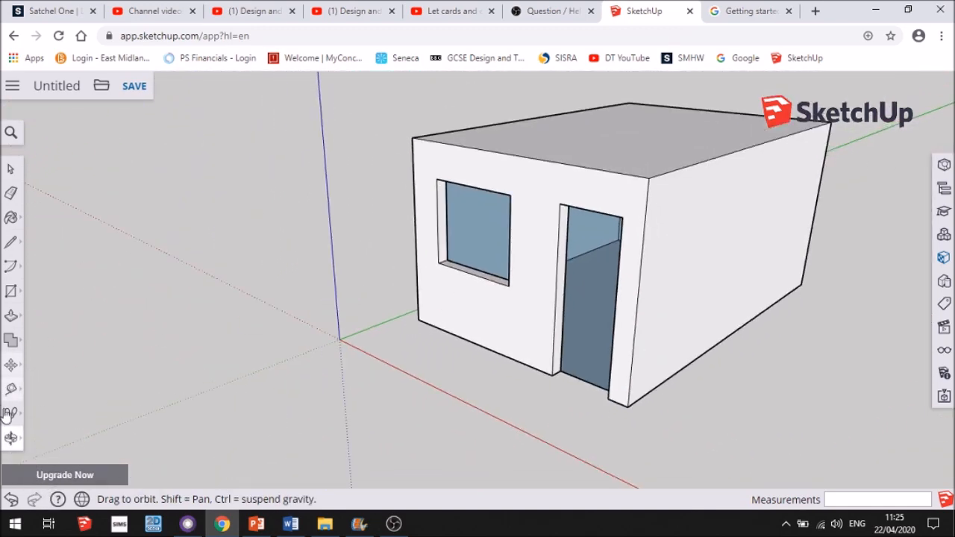
pyautogui.click(11, 411)
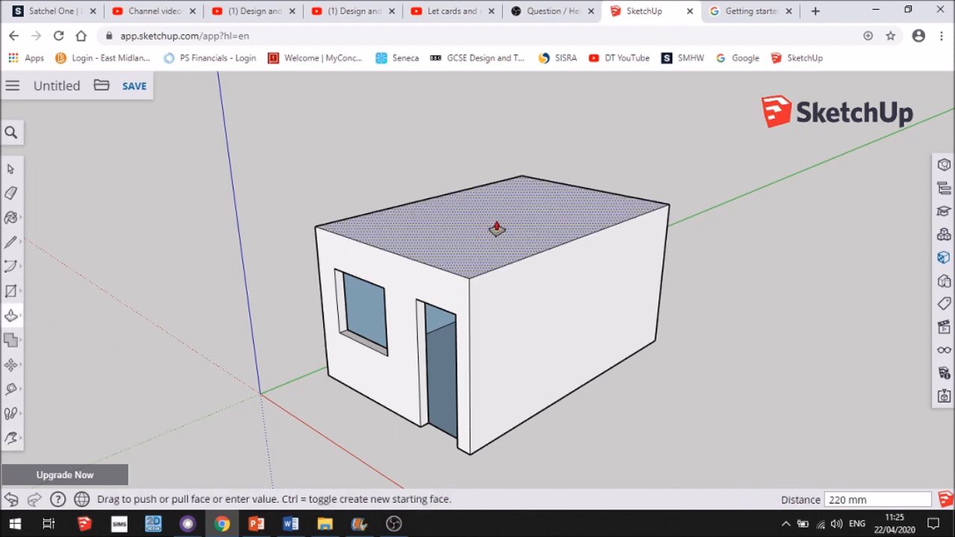
# - Raise the walls taller, draw roof lines from the top-edge midpoint and push the corner wedges away into a gable
pyautogui.moveTo(496, 227); pyautogui.dragTo(489, 147)
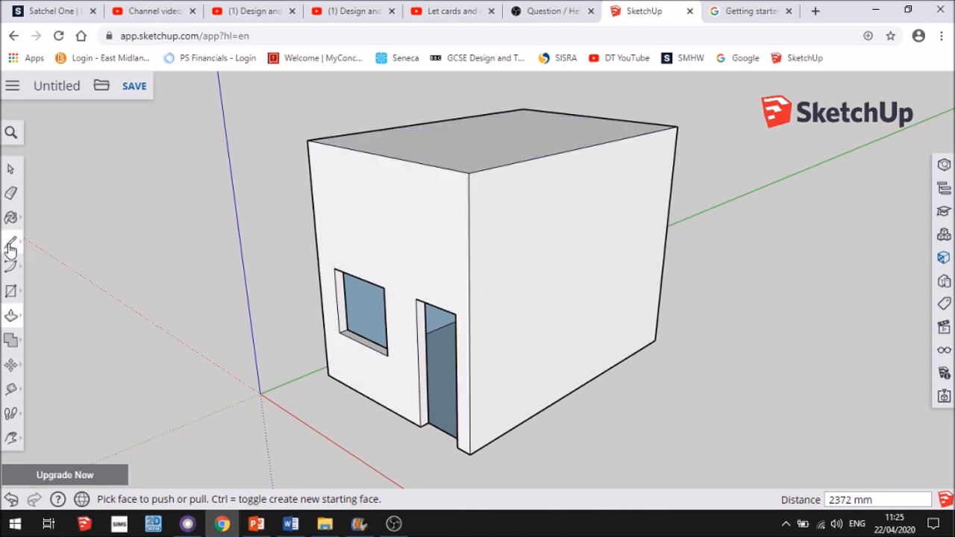
pyautogui.click(12, 242)
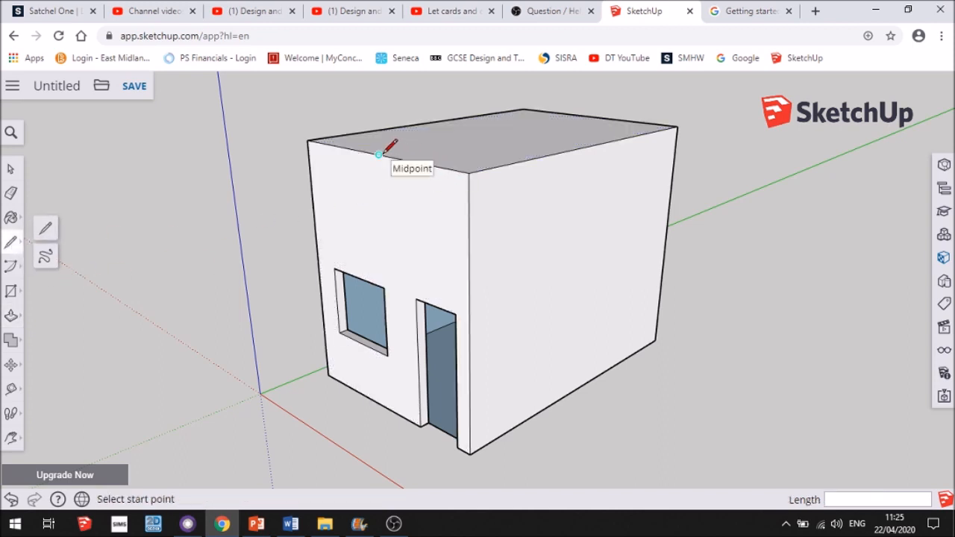
pyautogui.click(377, 155)
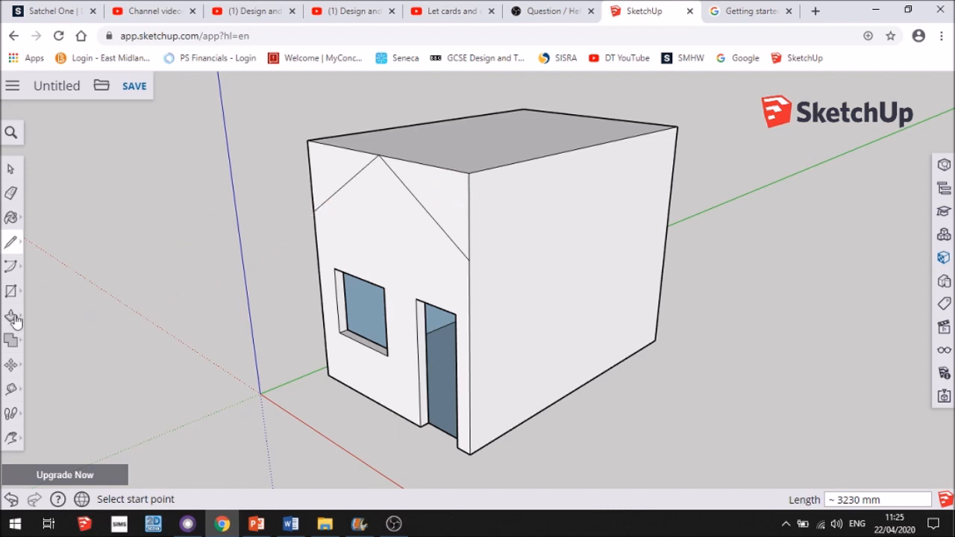
pyautogui.click(11, 315)
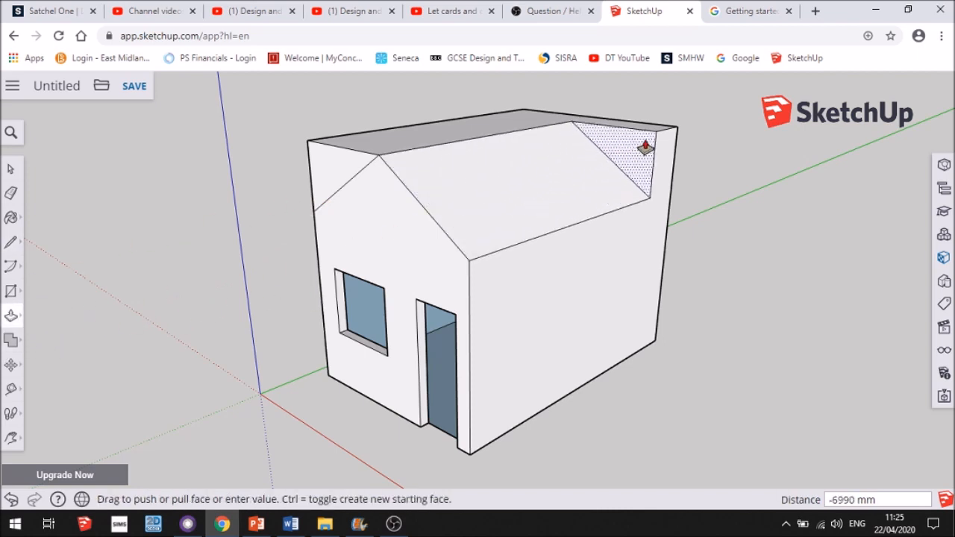
pyautogui.moveTo(646, 147); pyautogui.dragTo(334, 173)
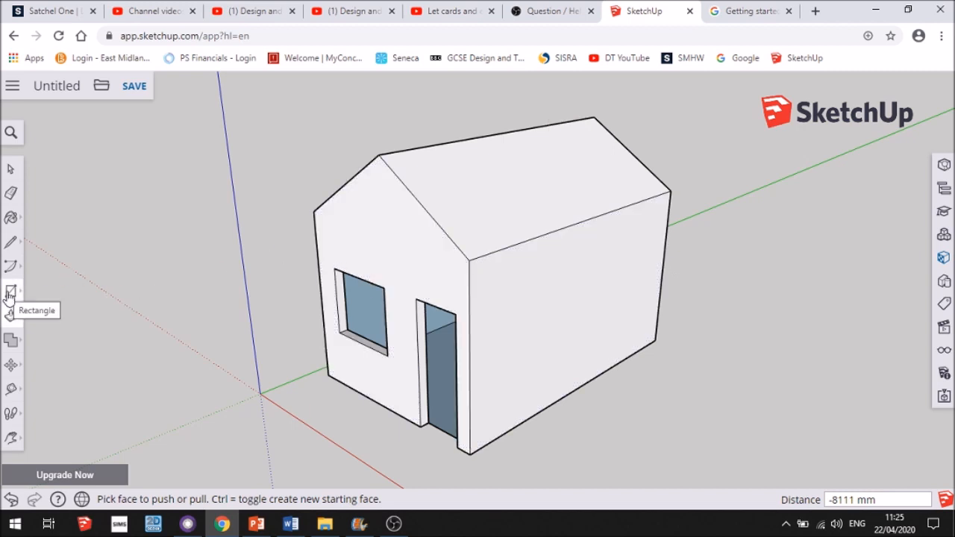
# - Cut a wide window opening through the long side wall
pyautogui.click(12, 291)
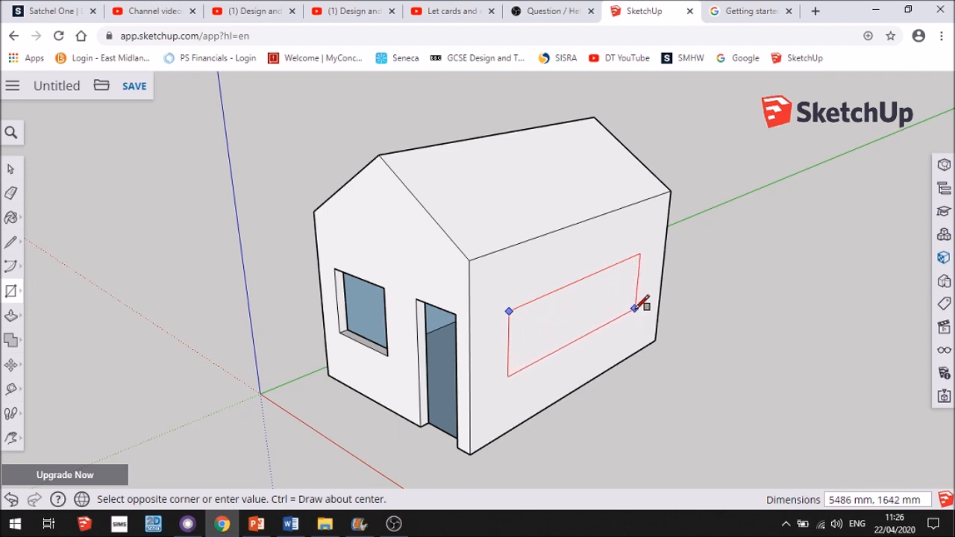
pyautogui.click(636, 308)
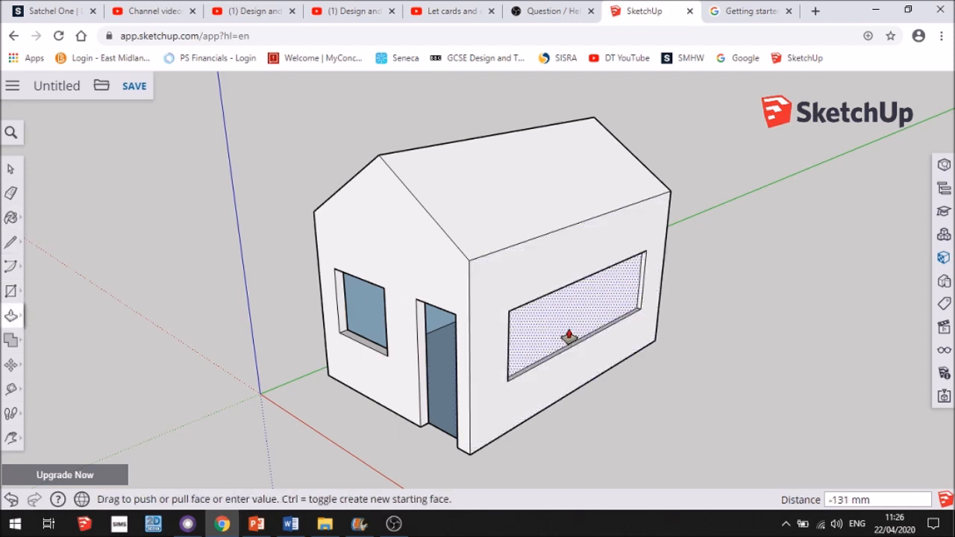
pyautogui.moveTo(569, 336); pyautogui.dragTo(566, 332)
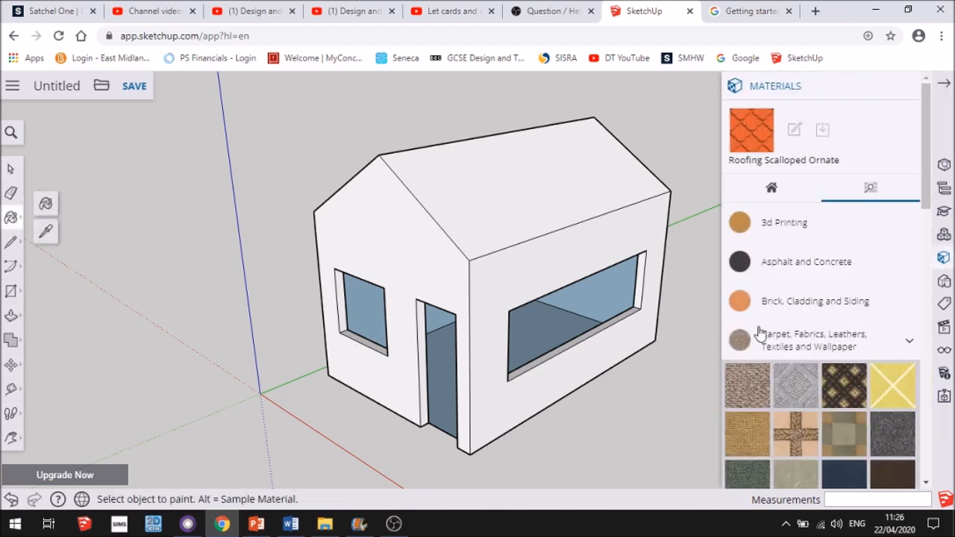
# - Paint the walls with brick cladding and the roof with dark grey shingles
pyautogui.click(817, 300)
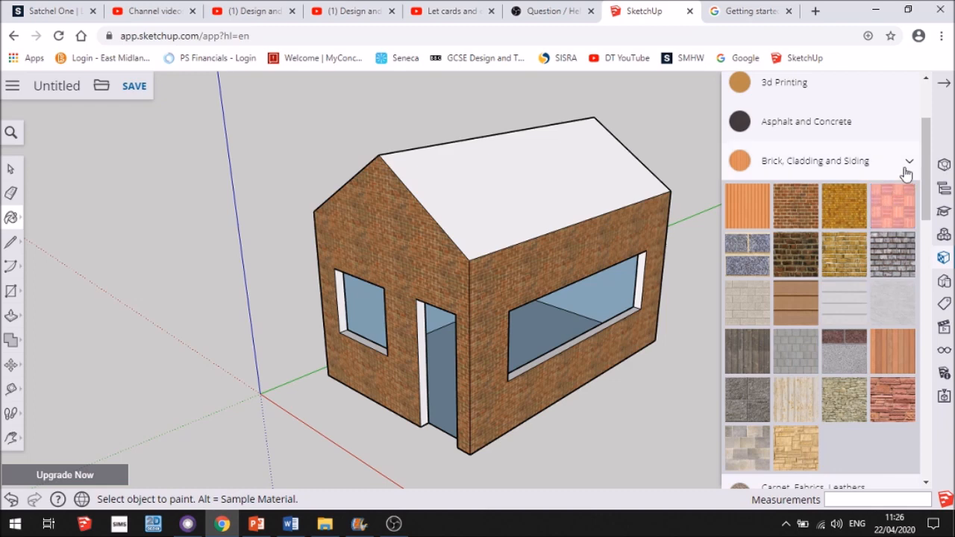
pyautogui.scroll(-3)
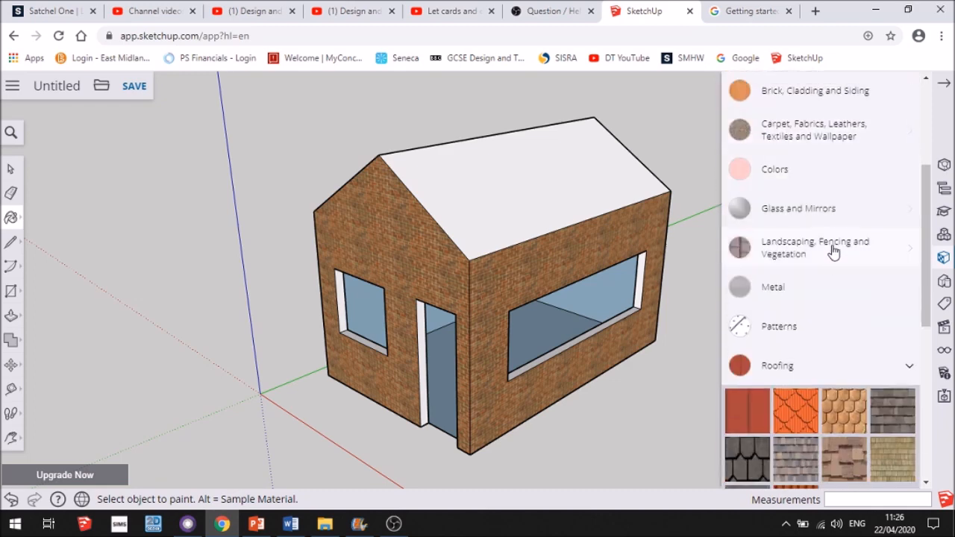
pyautogui.scroll(-3)
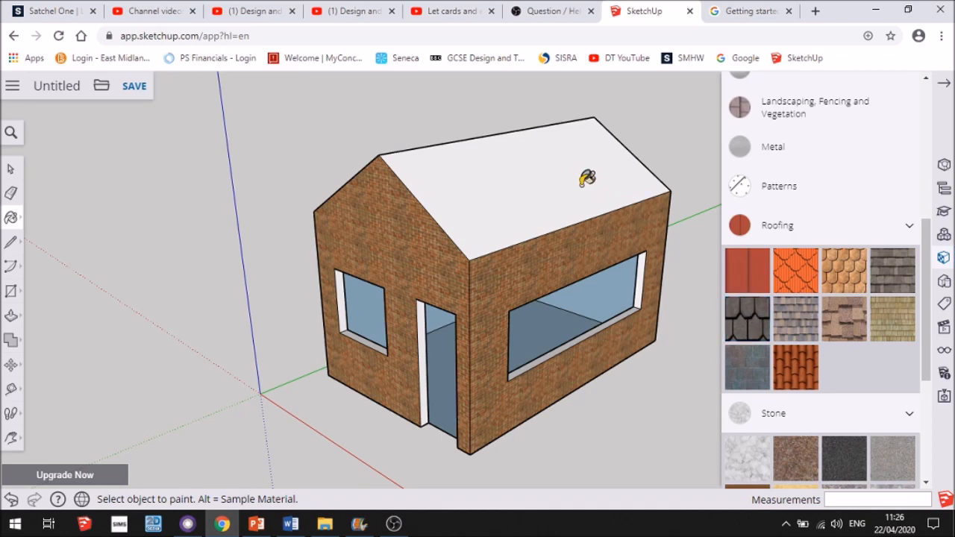
pyautogui.click(582, 175)
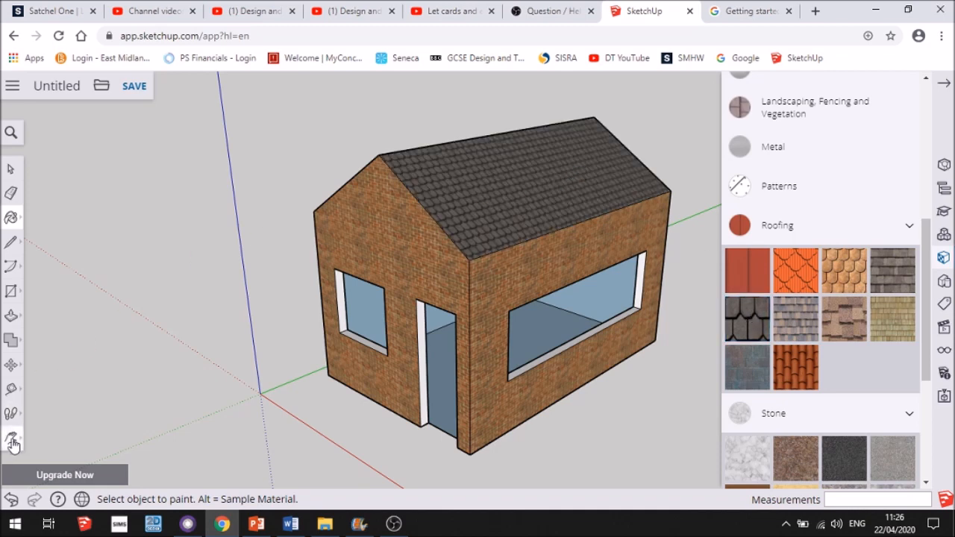
# - Orbit around and paint the remaining white wall with Brick Antique 01, then return to selecting
pyautogui.click(11, 441)
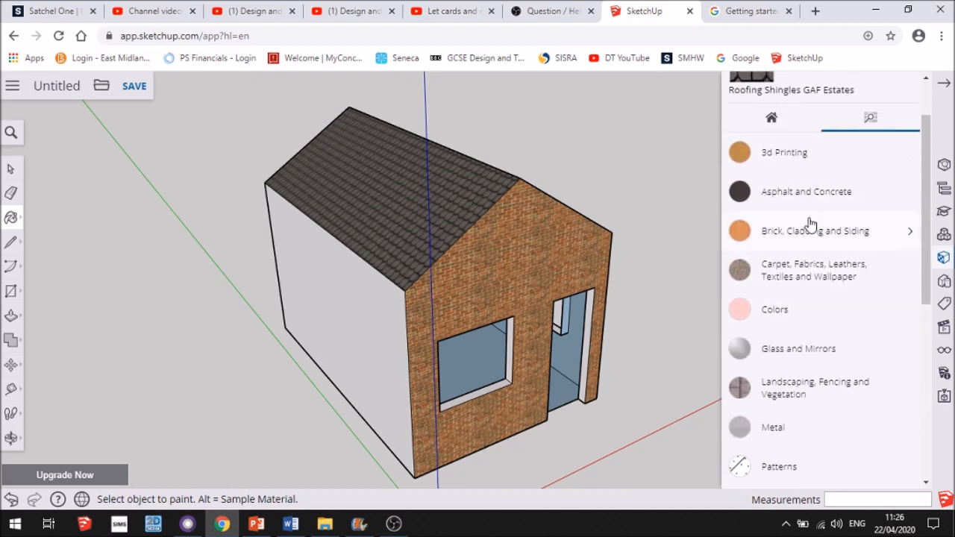
pyautogui.click(816, 231)
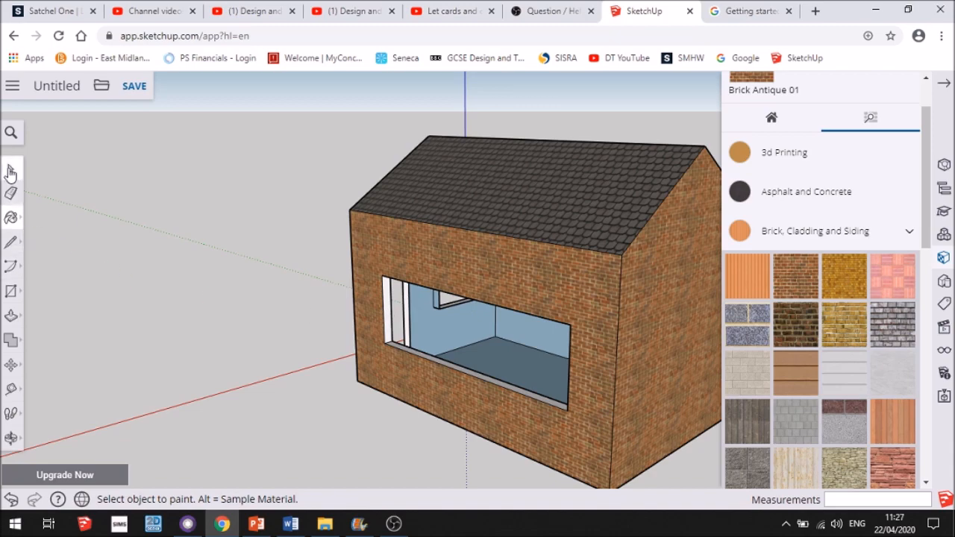
pyautogui.click(10, 435)
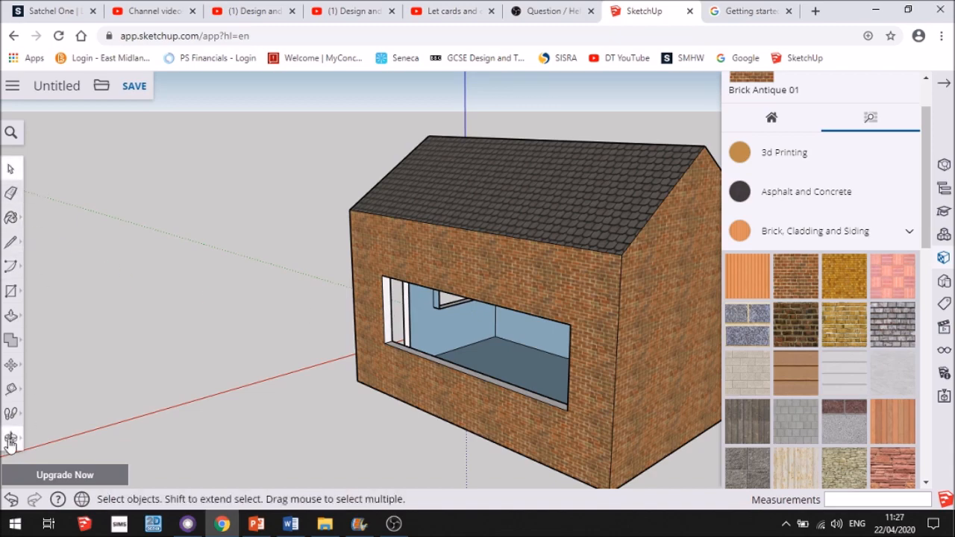